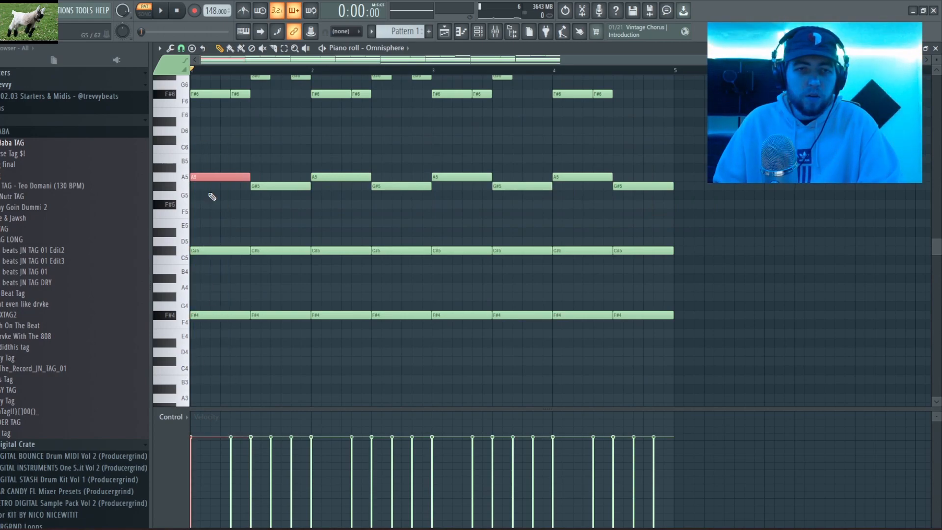
Step: Draw a high seventh-octave note and play back the chord and melody pattern
drag(204, 177, 219, 287)
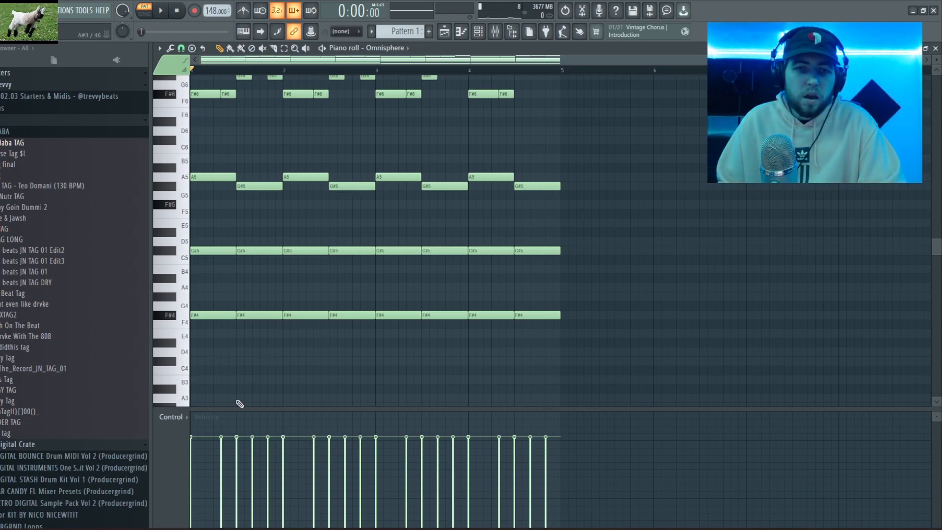
scroll(down, 3)
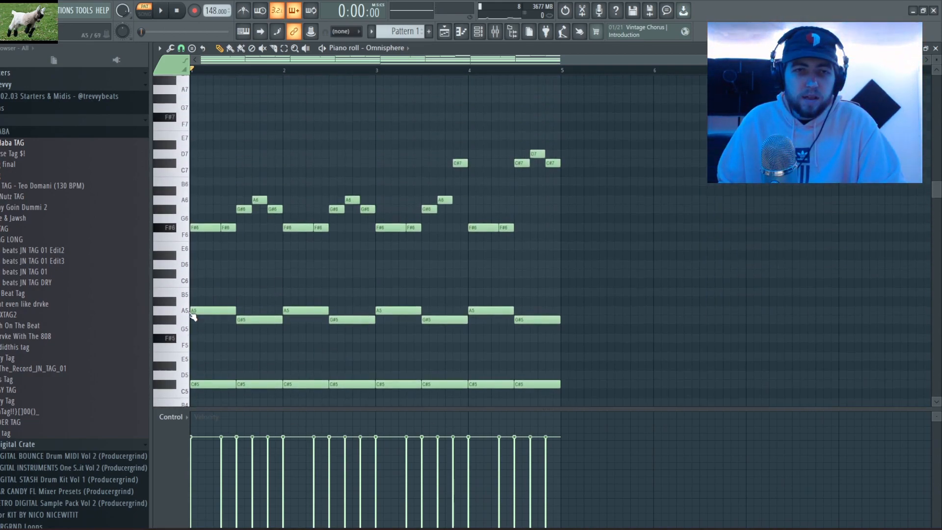
scroll(down, 3)
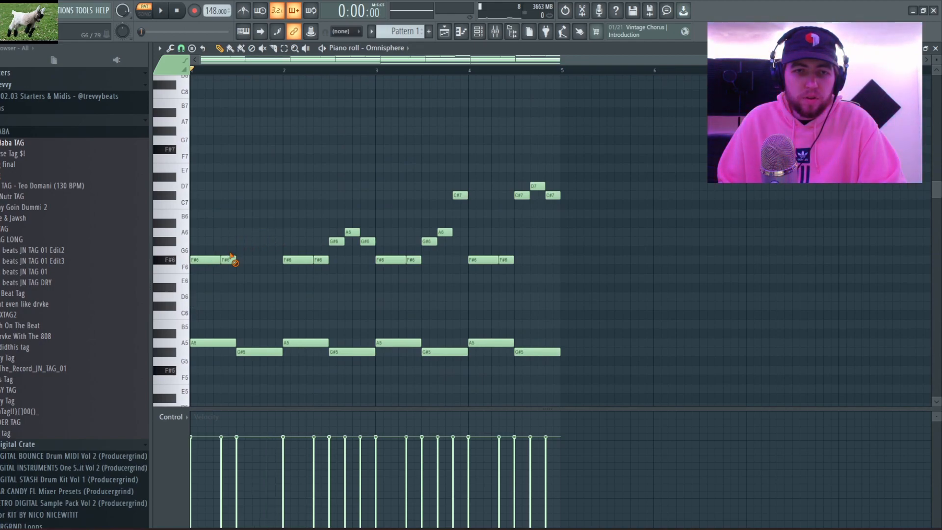
scroll(down, 3)
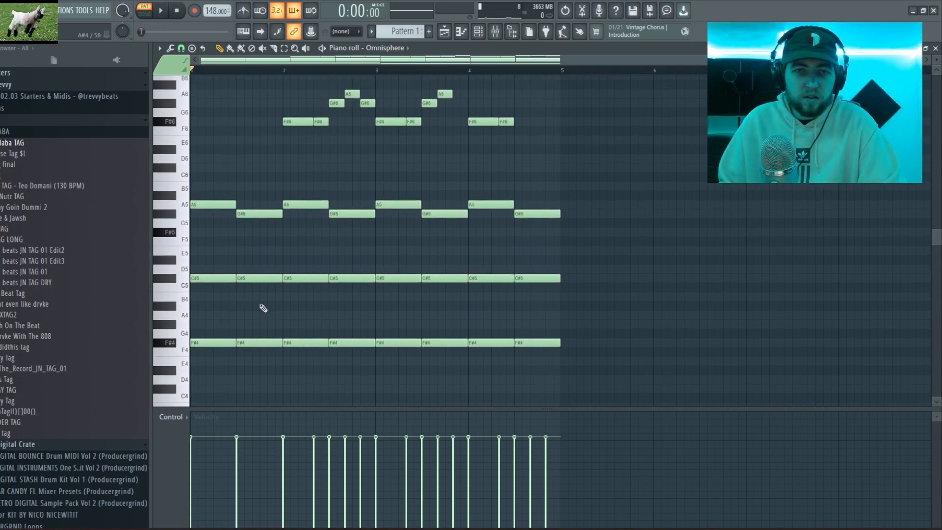
click(160, 10)
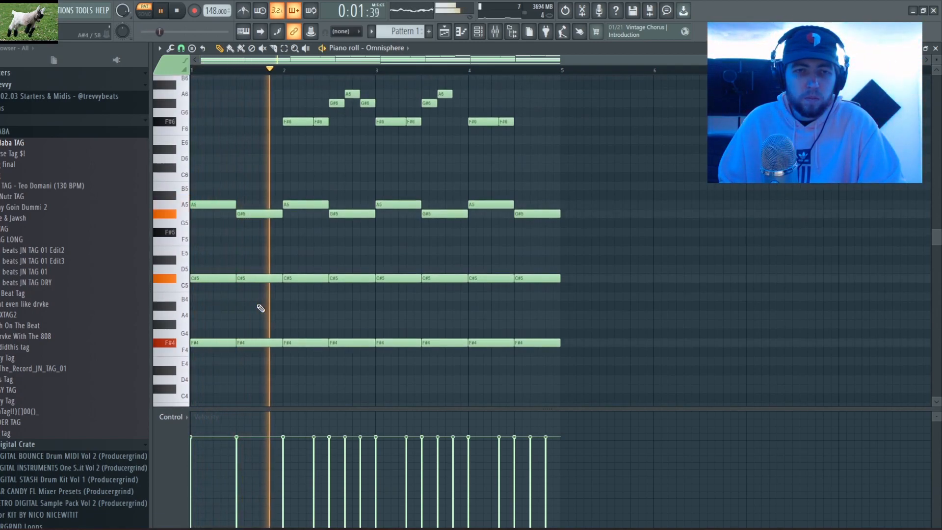
click(176, 10)
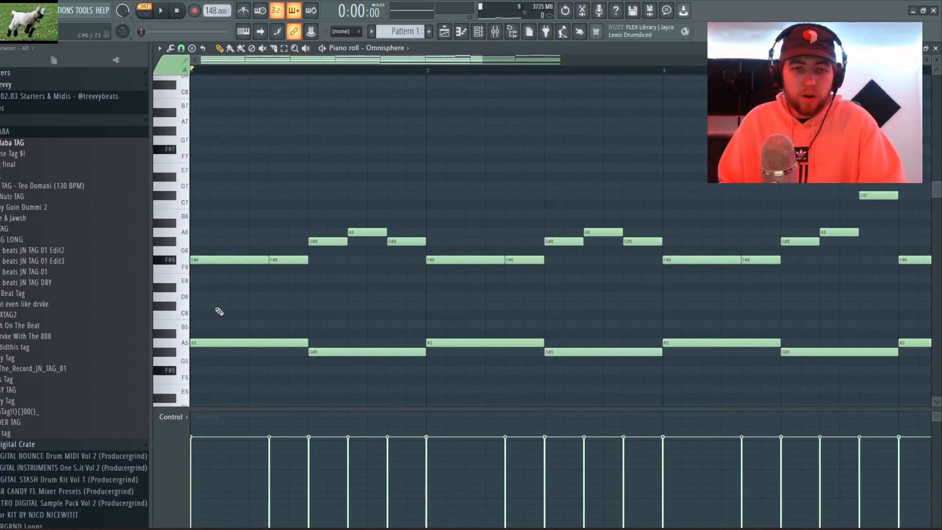
Step: Lengthen the high F#7 note to bar 2 and change the Snap resolution
scroll(down, 3)
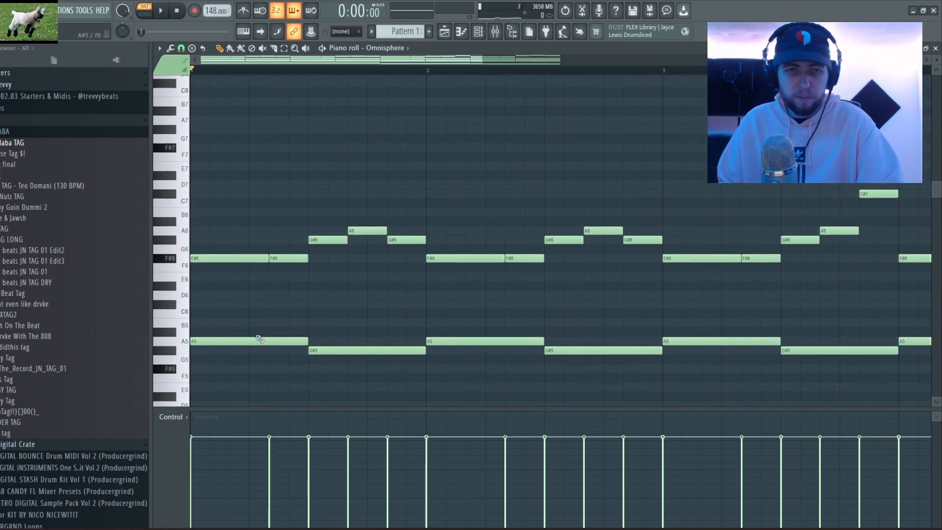
scroll(down, 3)
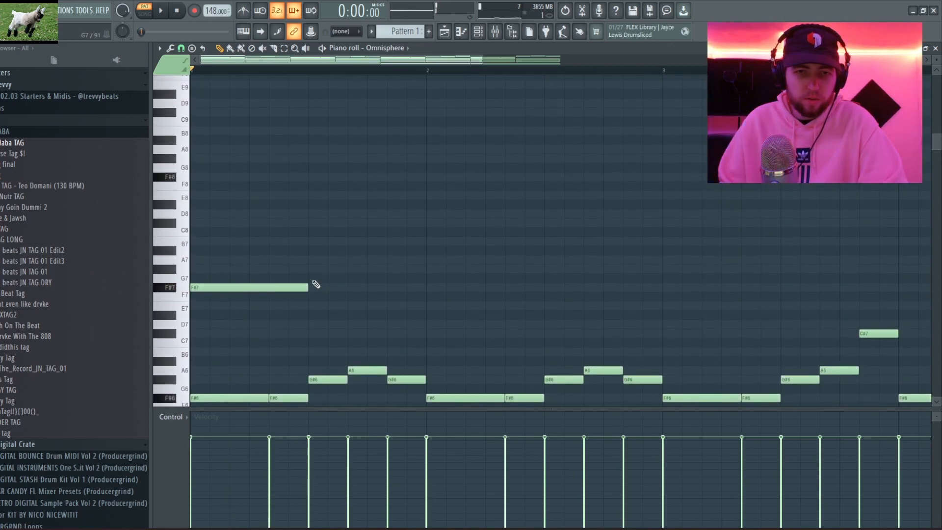
drag(302, 287, 426, 287)
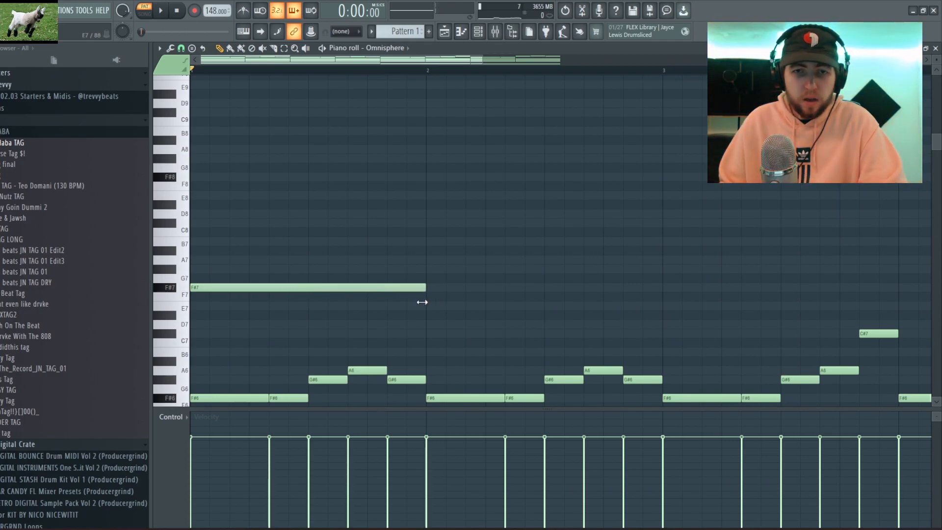
click(181, 48)
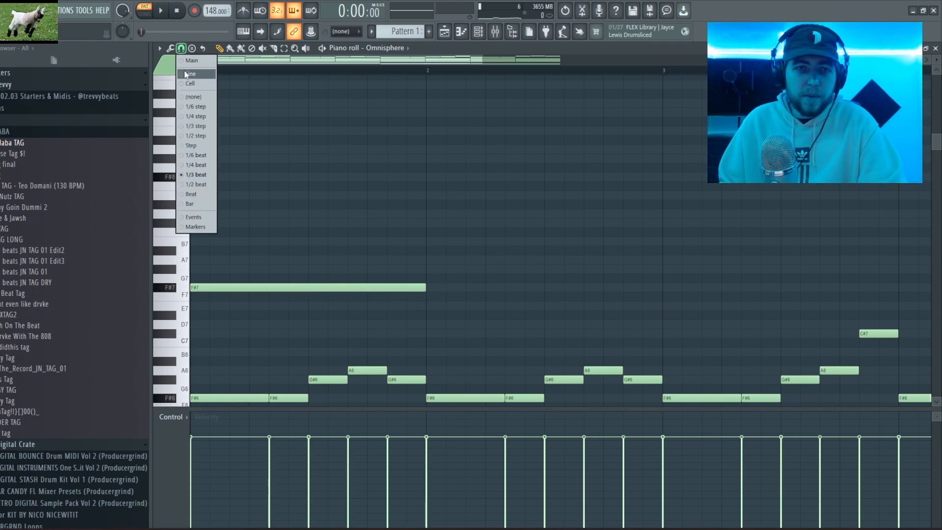
click(191, 60)
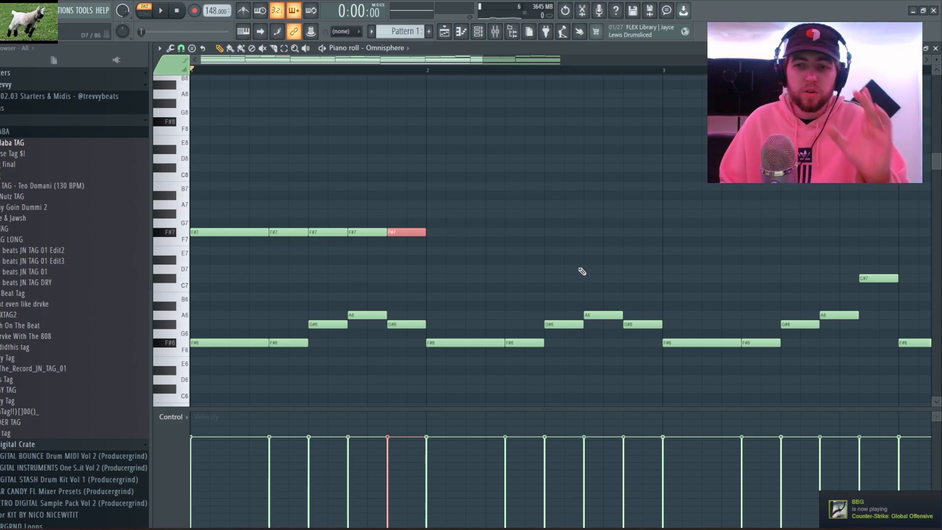
mouse_move(495, 241)
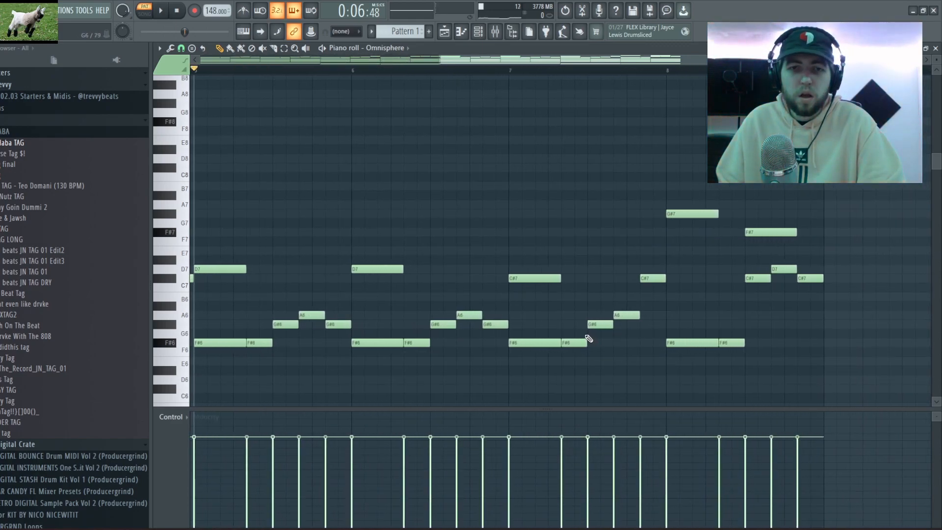
Step: Play back the new high lead melody, then stop playback
click(160, 10)
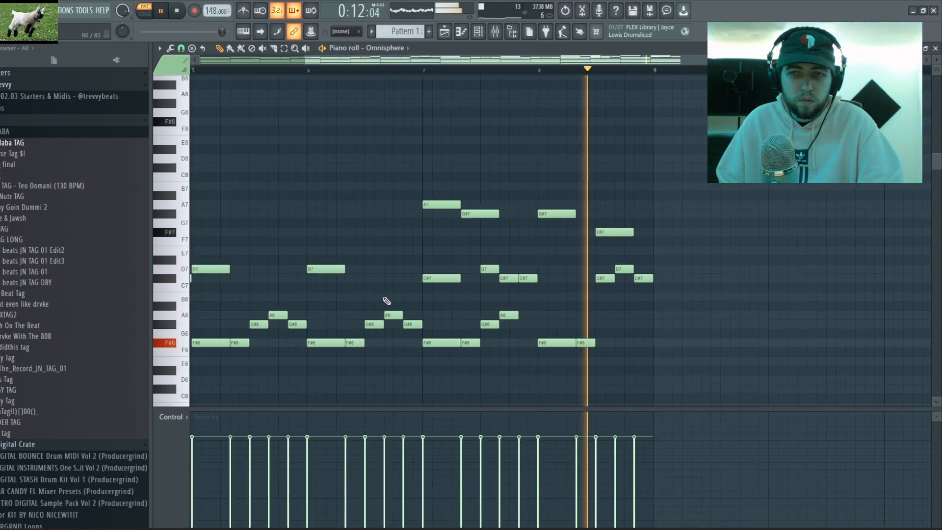
click(160, 10)
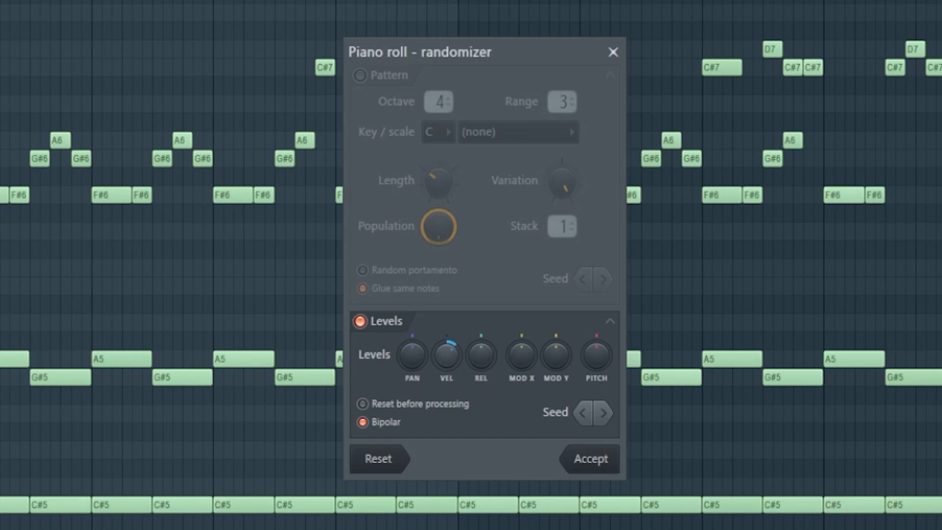
Step: Randomize the Omnisphere note velocities and strumize the chords
click(589, 458)
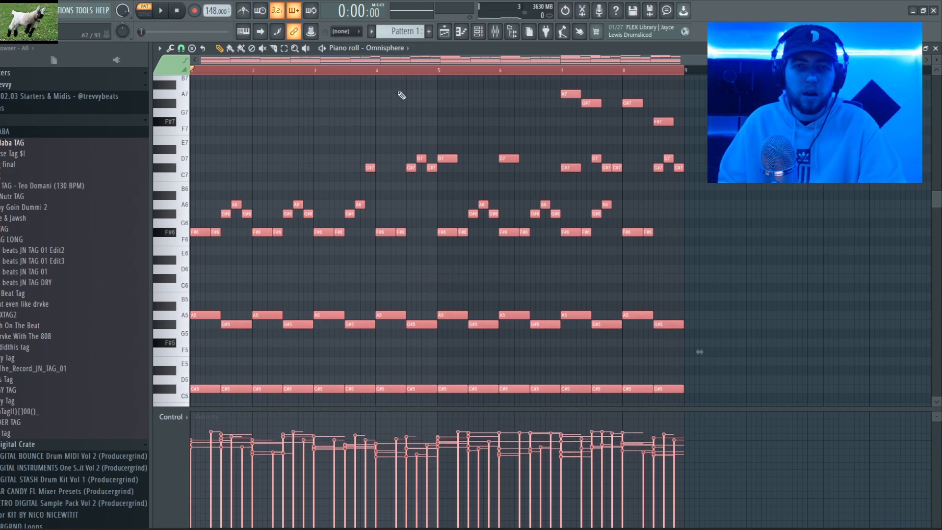
click(160, 10)
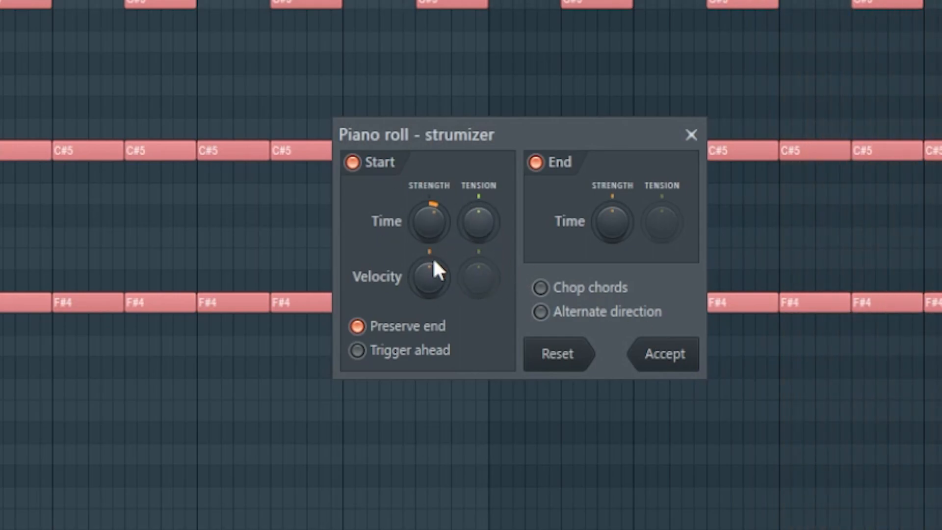
click(663, 353)
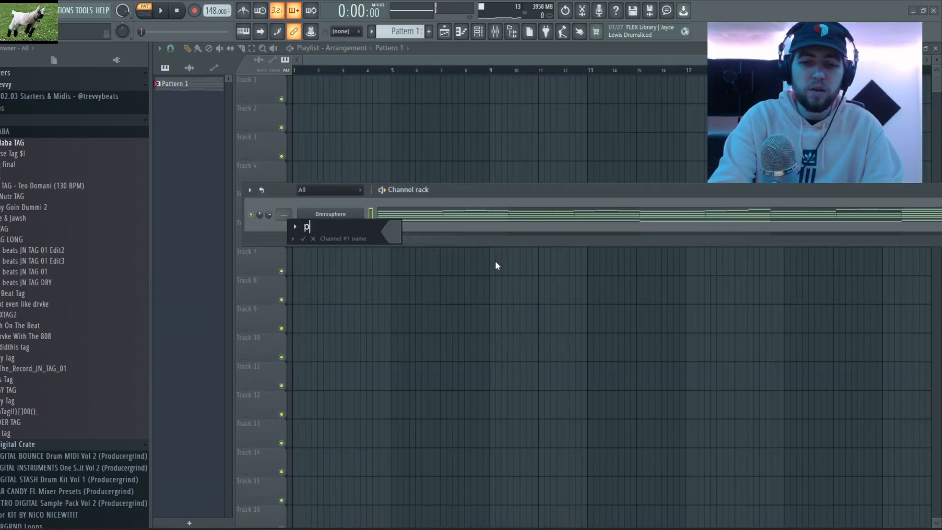
Step: Confirm 'piano' as the Omnisphere channel's name
click(330, 214)
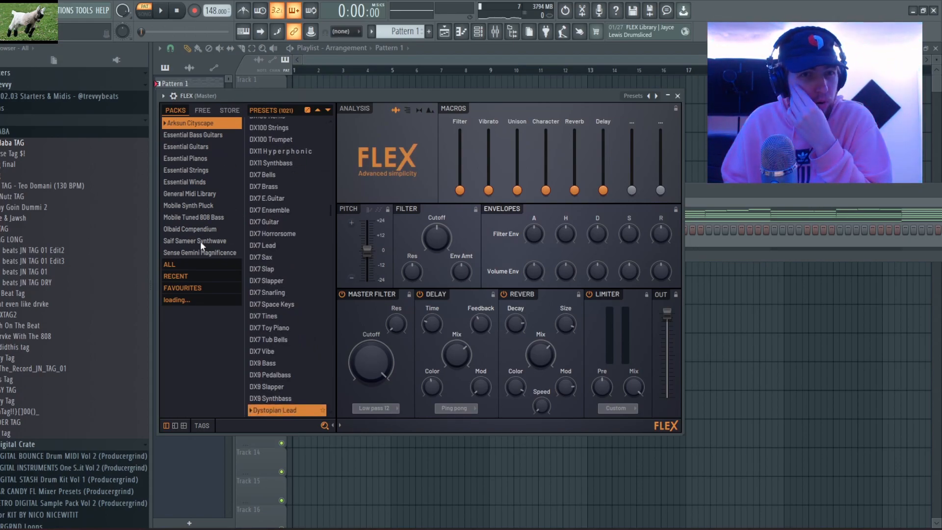
Step: Browse FLEX's Arksun Cityscape and Essential Strings packs and pick the Horns Staccato preset
click(202, 111)
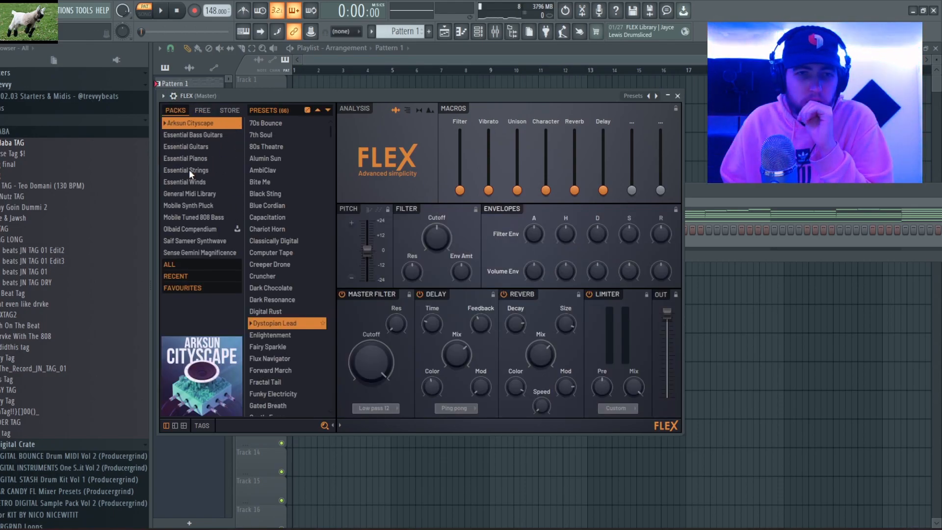
click(186, 170)
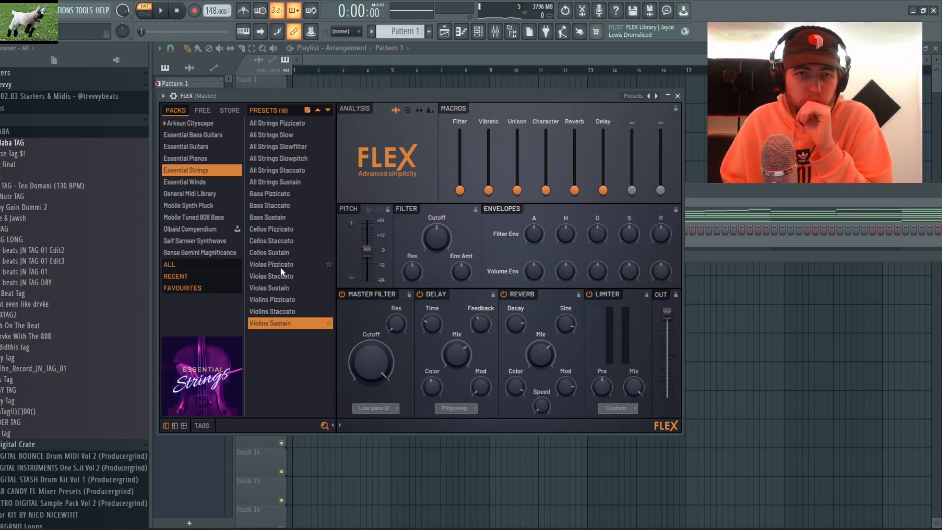
mouse_move(209, 204)
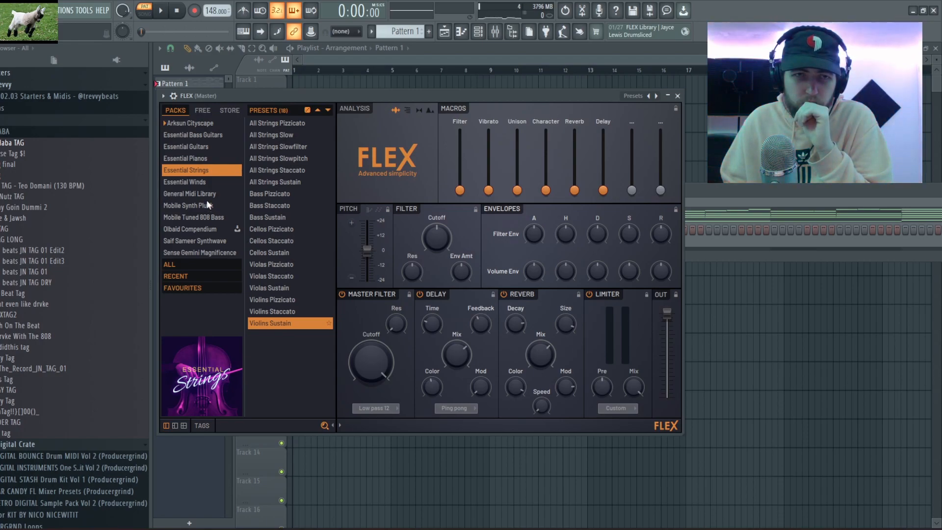
click(185, 181)
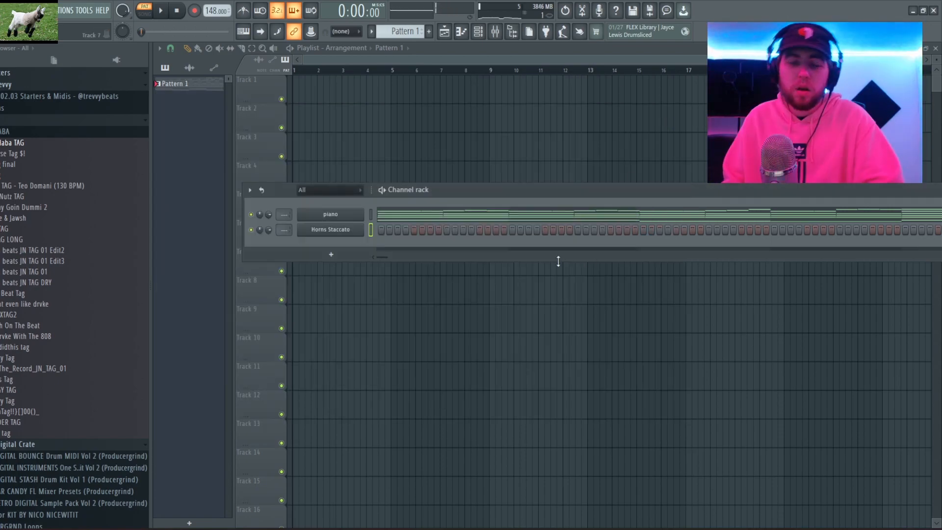
Step: Open the second channel's notes and switch FLEX to All Strings Slow
double_click(329, 230)
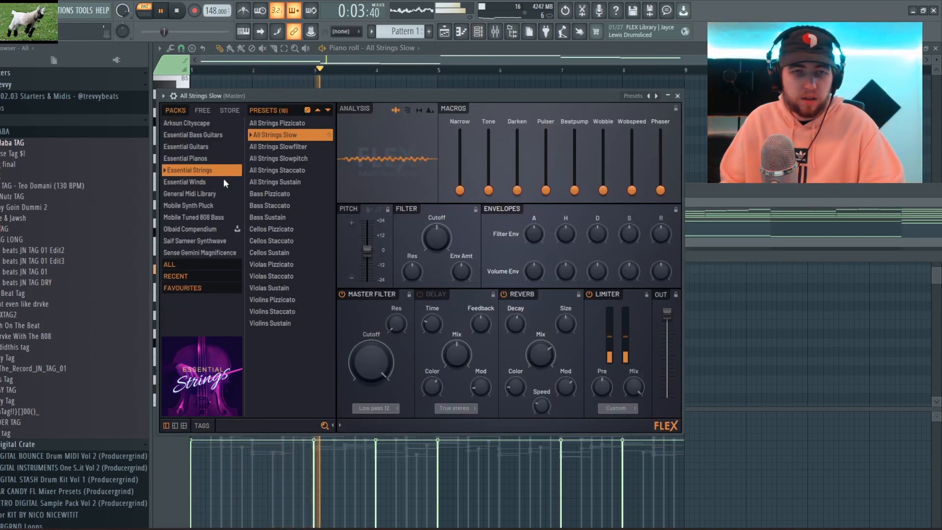
click(677, 96)
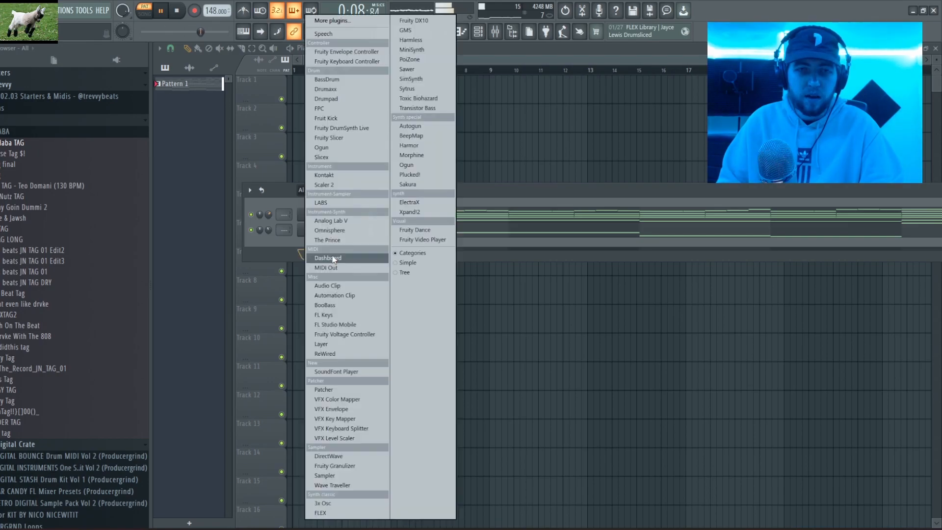
Step: Choose Xpand!2 from the plugin list as the new pad channel
click(409, 202)
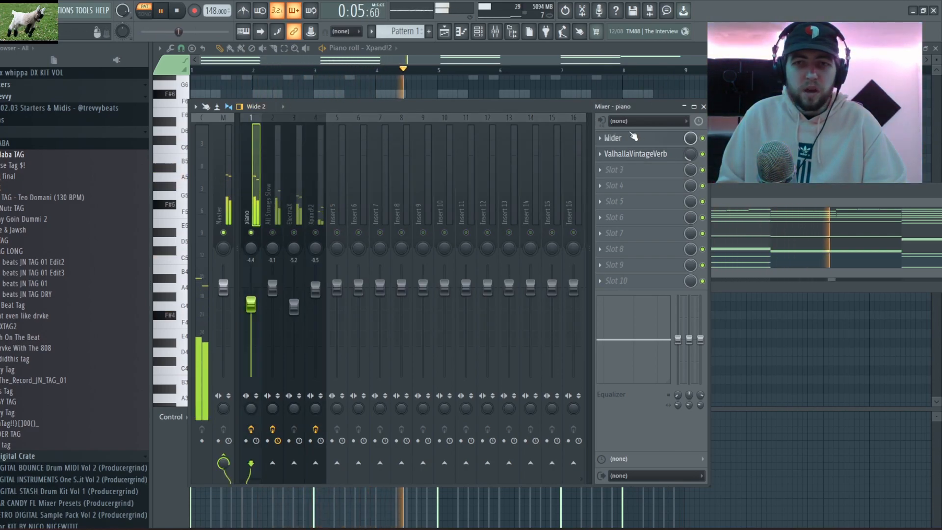
Step: Inspect the Wider and ValhallaVintageVerb effects on the piano insert
click(612, 137)
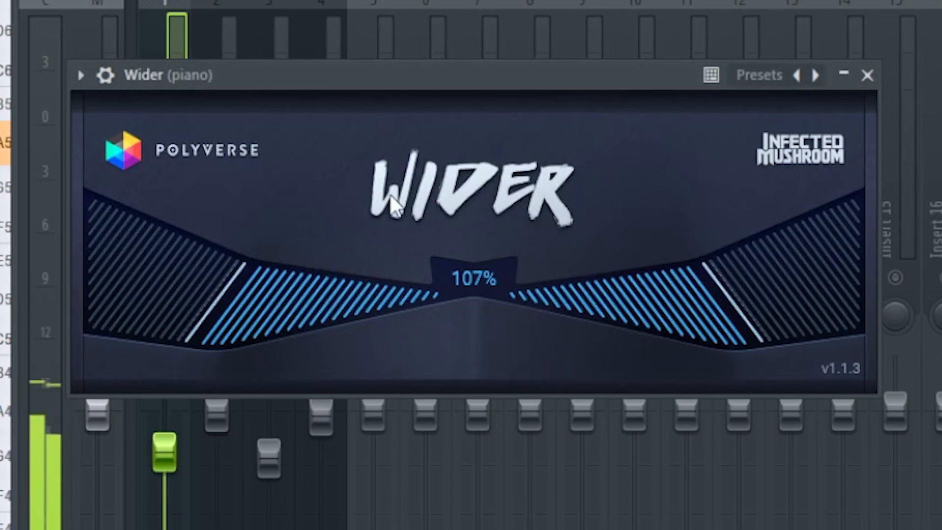
click(868, 75)
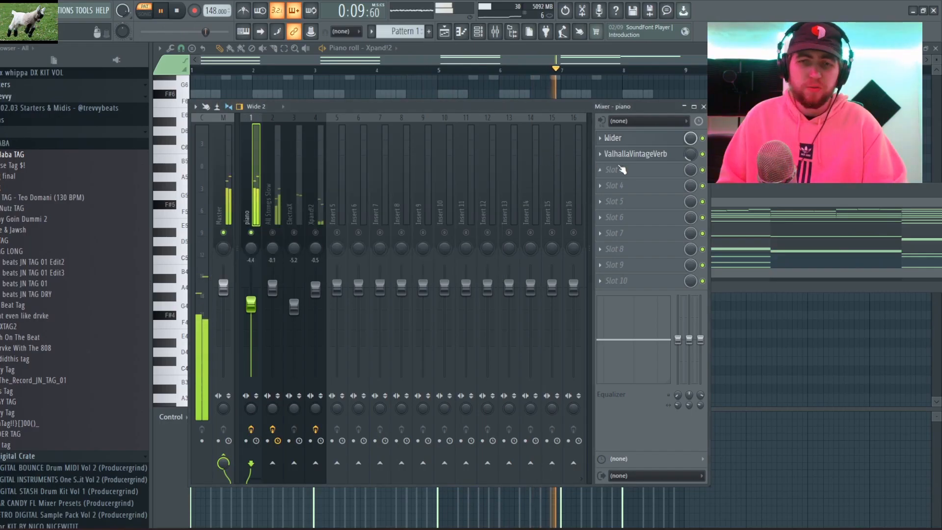
click(635, 154)
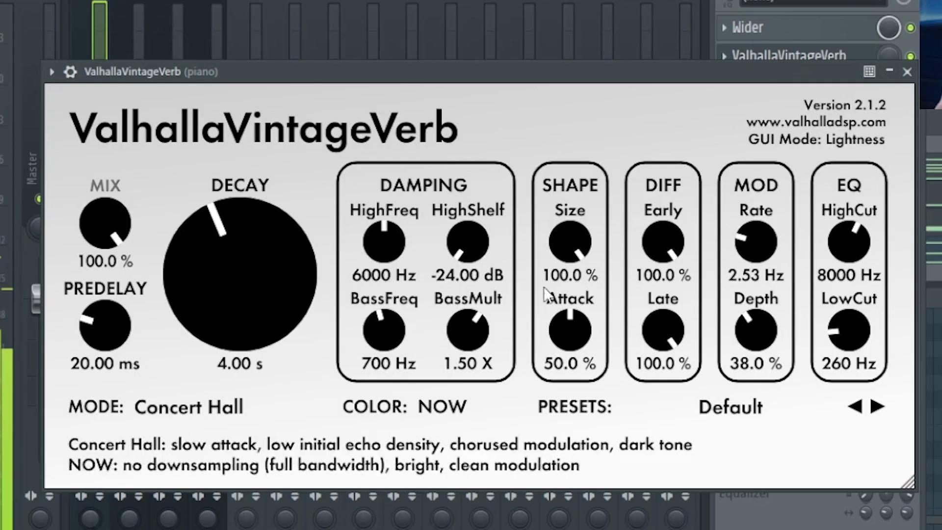
mouse_move(671, 168)
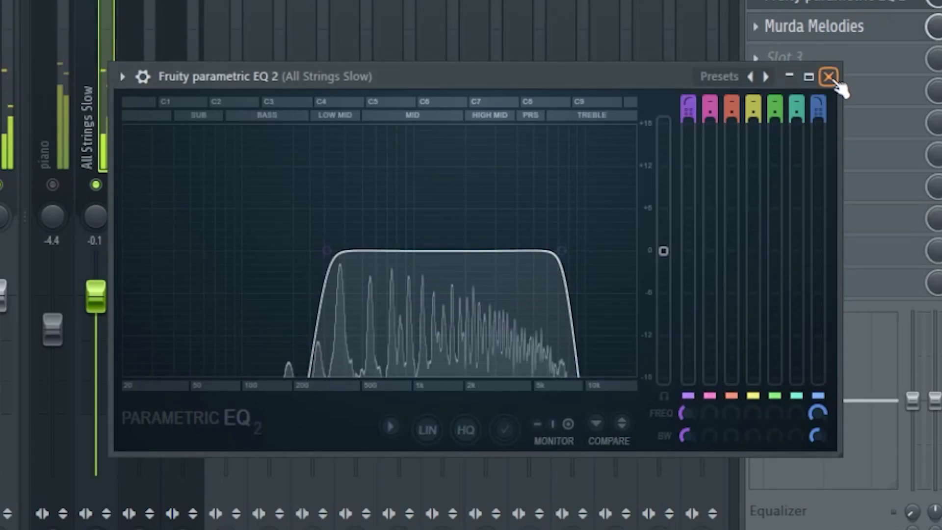
Step: Close the strings' EQ and Murda Melodies, then view Love Philter on the Xpand!2 pad
click(829, 77)
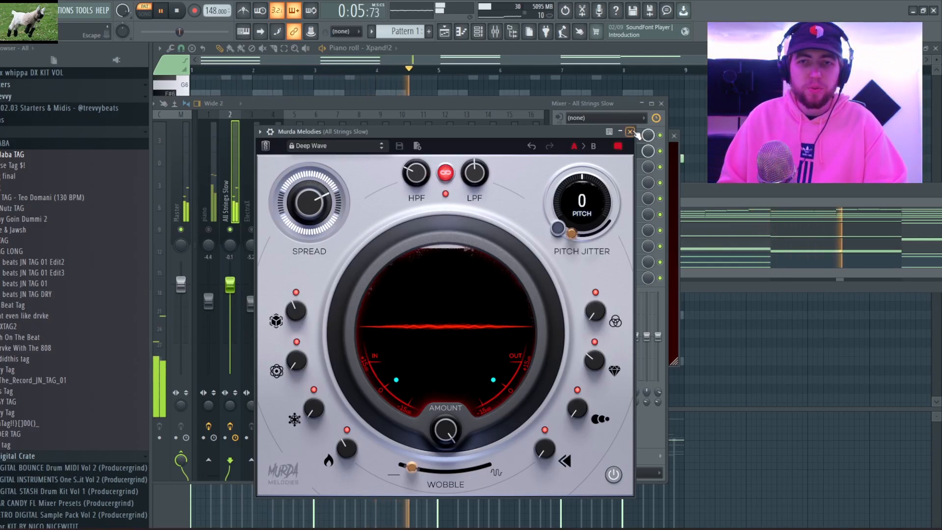
click(630, 132)
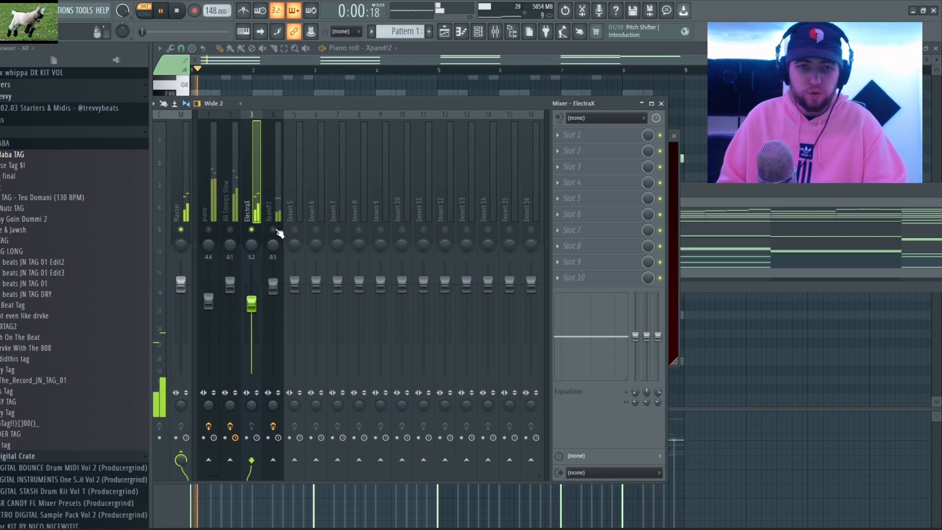
click(273, 222)
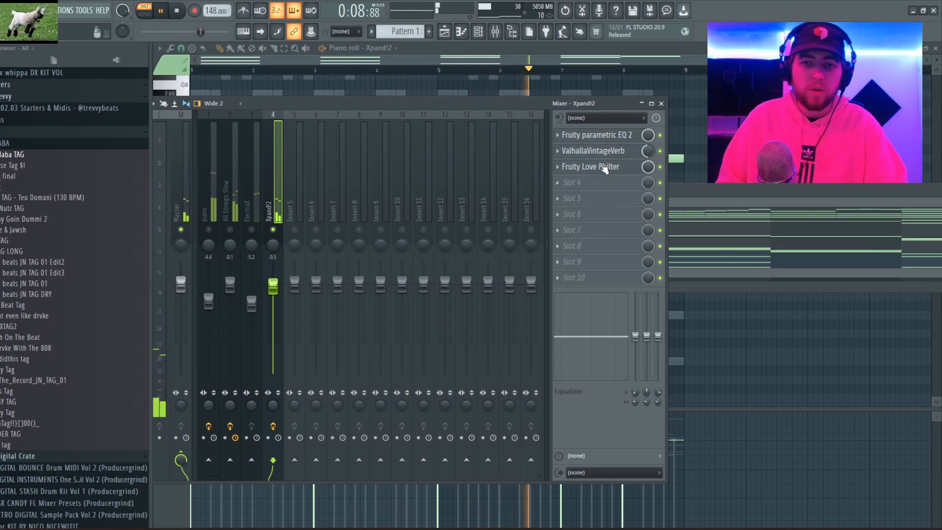
click(589, 166)
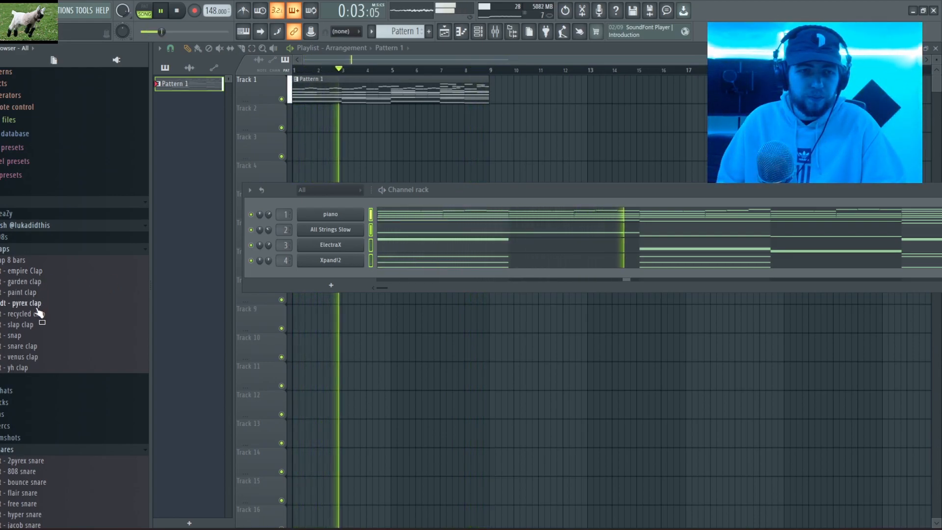
Step: Load the recycled clap sample into a new channel and open it in the piano roll
right_click(330, 276)
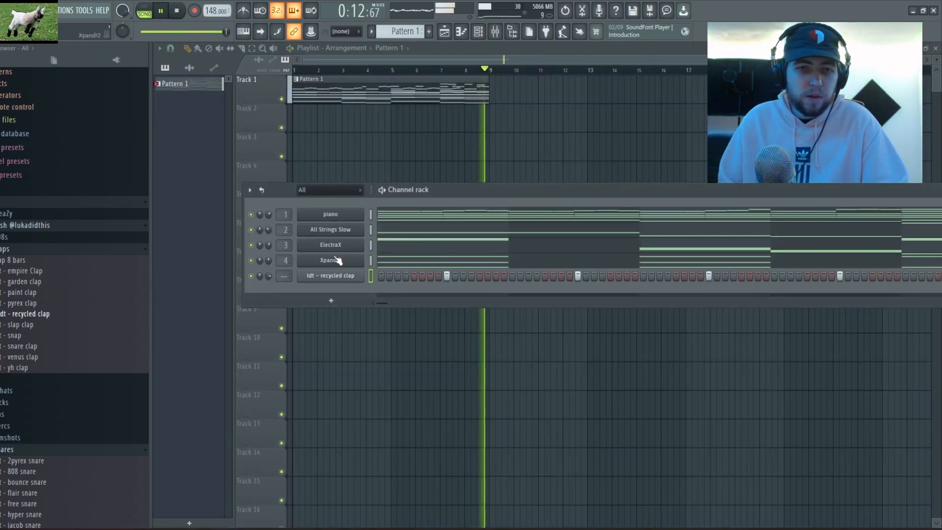
right_click(330, 276)
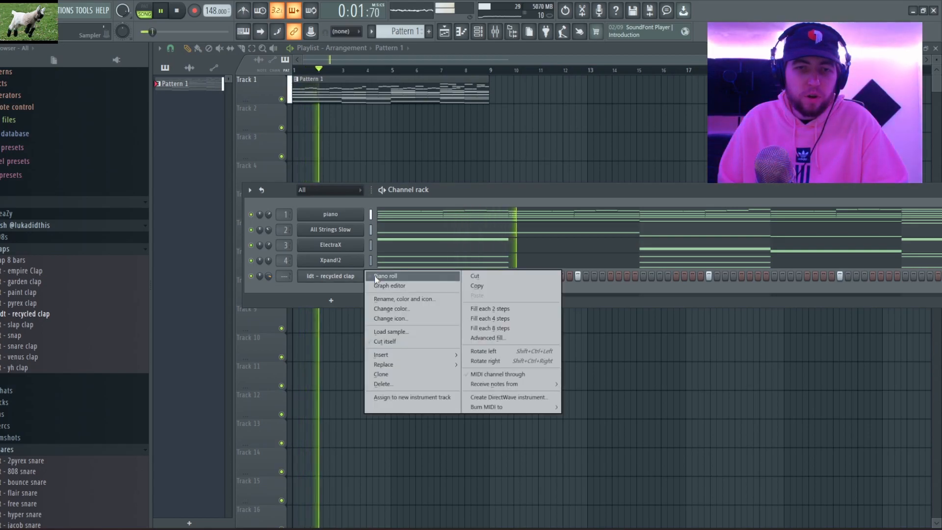
click(385, 275)
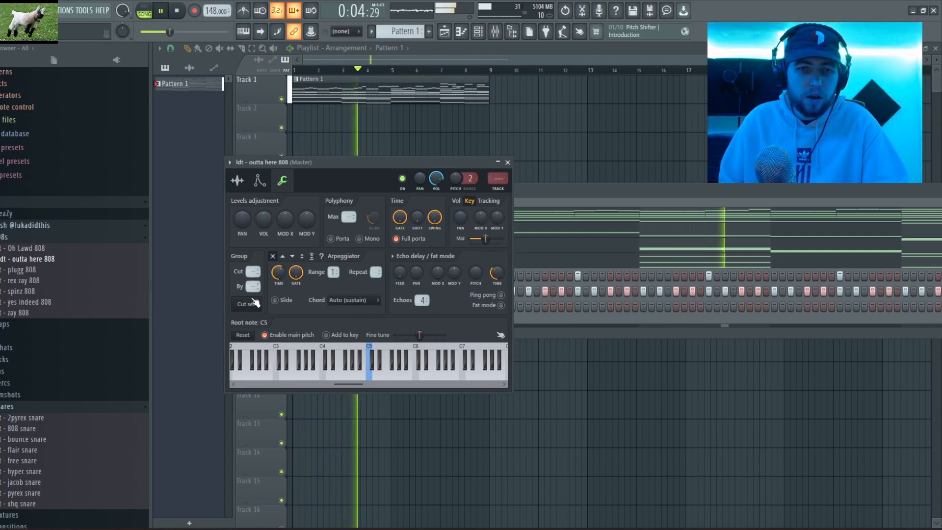
Step: Place 808 notes on D3 at bar 3 and at bar 4, then select the clap channel
click(236, 180)
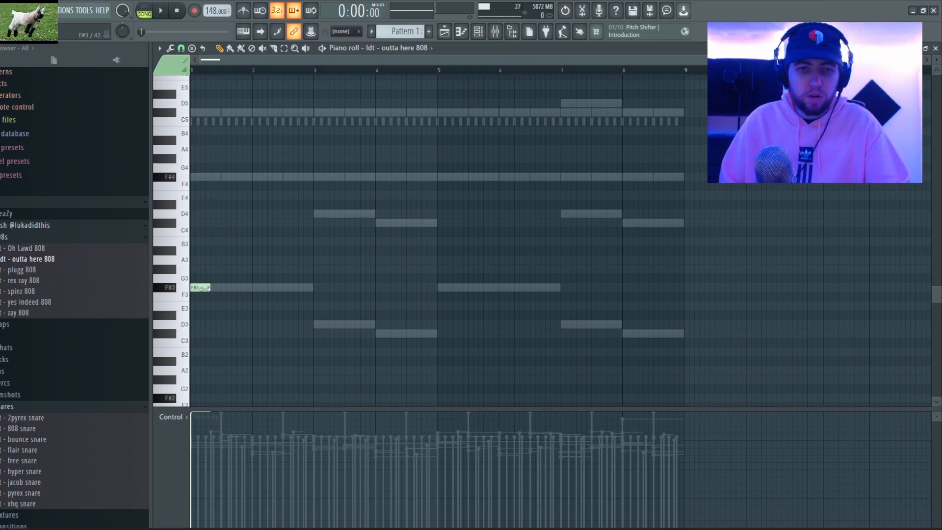
click(320, 324)
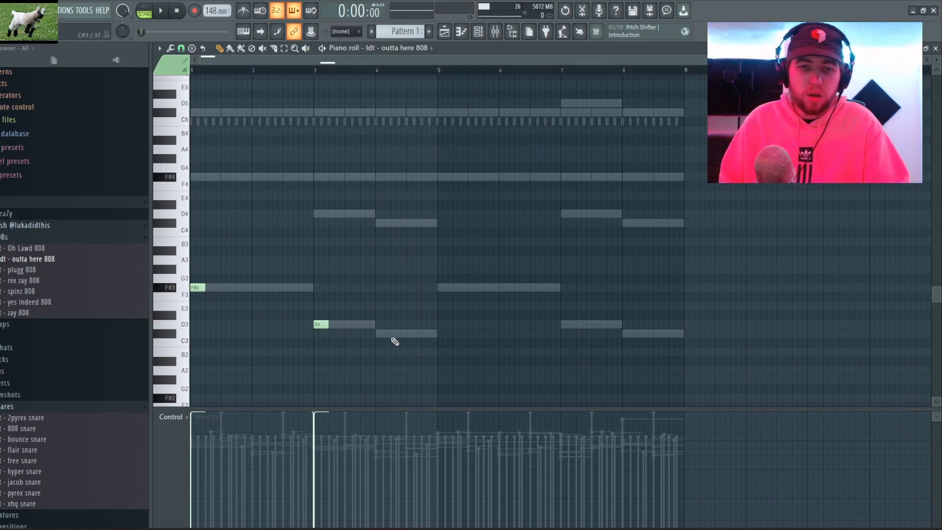
click(405, 334)
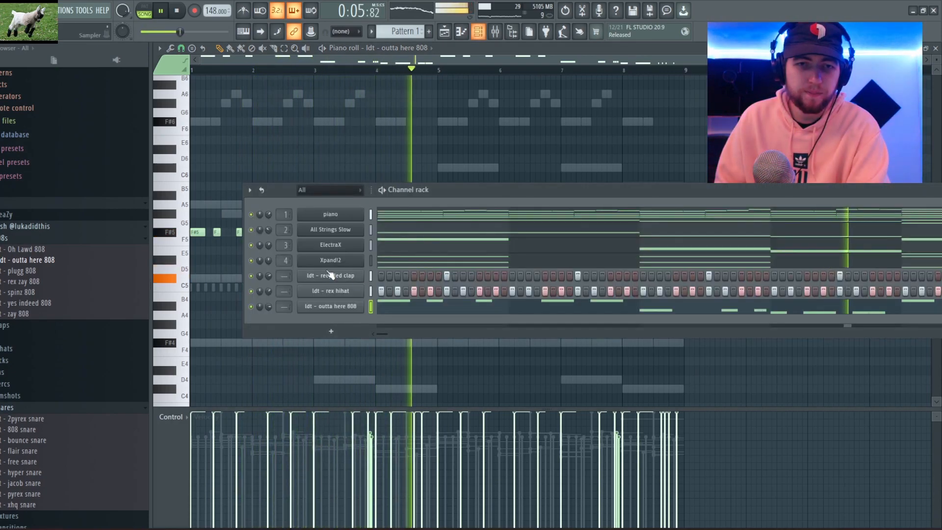
click(329, 306)
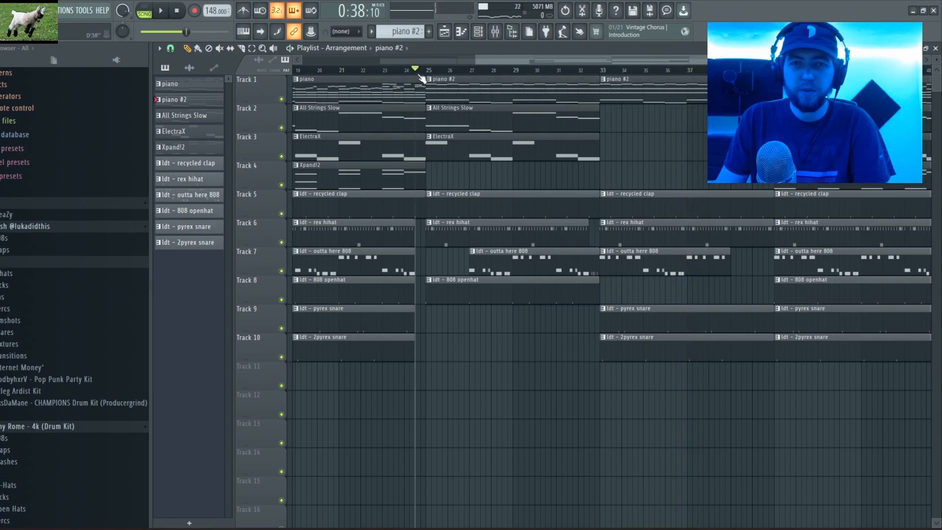
Step: Play the arrangement from around bar 24, then show the Channel Rack with all instrument and drum channels
click(160, 11)
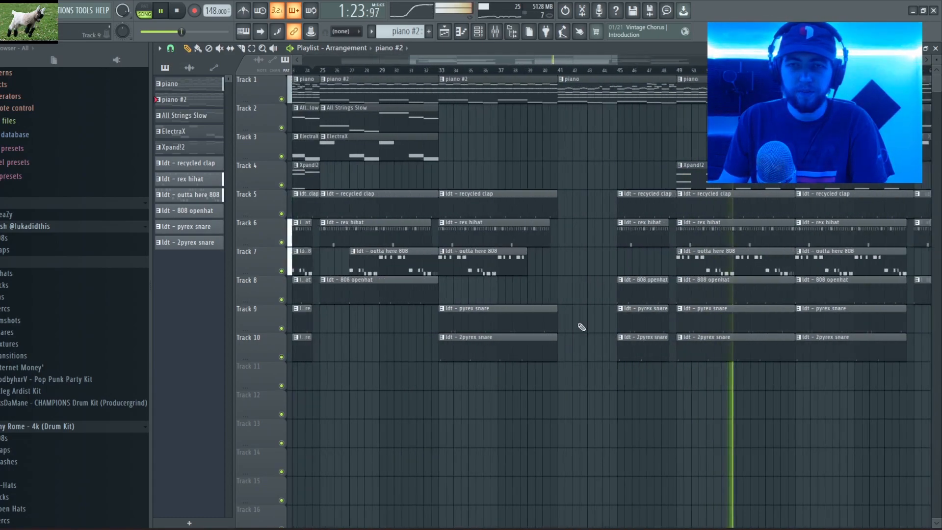
click(479, 31)
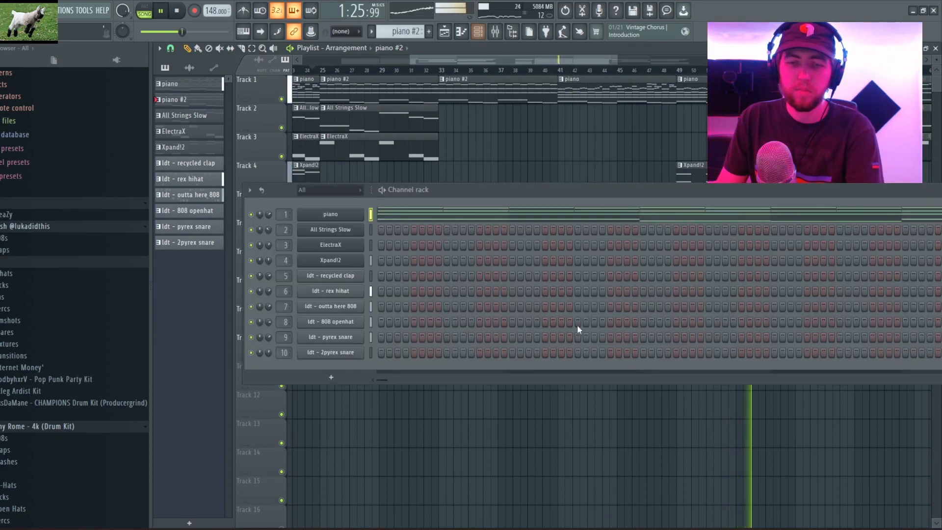
click(330, 305)
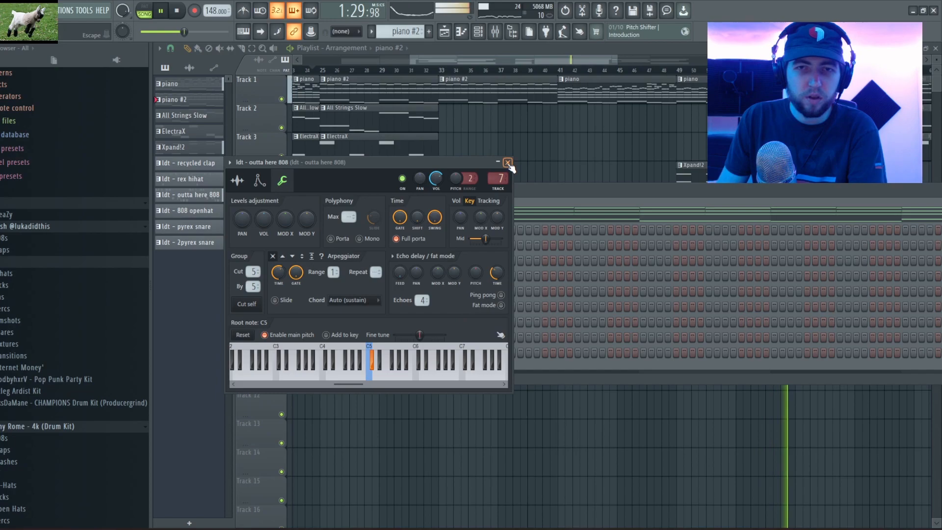
click(507, 162)
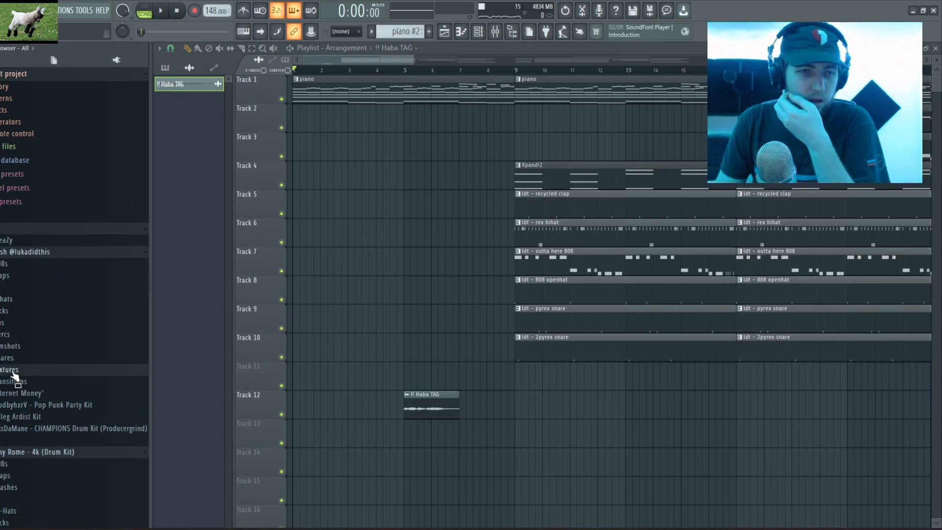
Step: Open the browser folder of transition sound effects
click(15, 381)
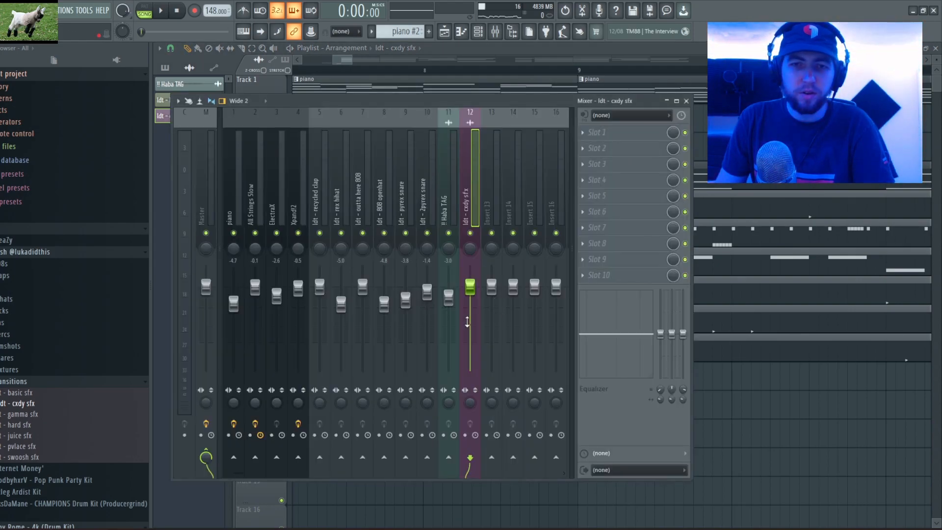
Step: Lower the ldt - cxdy sfx mixer fader and close its clip settings window
drag(470, 286, 470, 321)
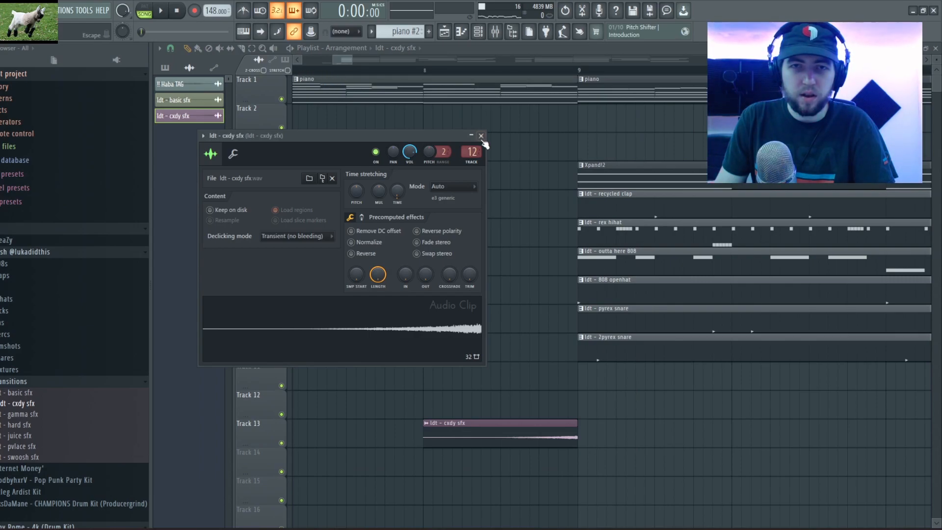
click(480, 136)
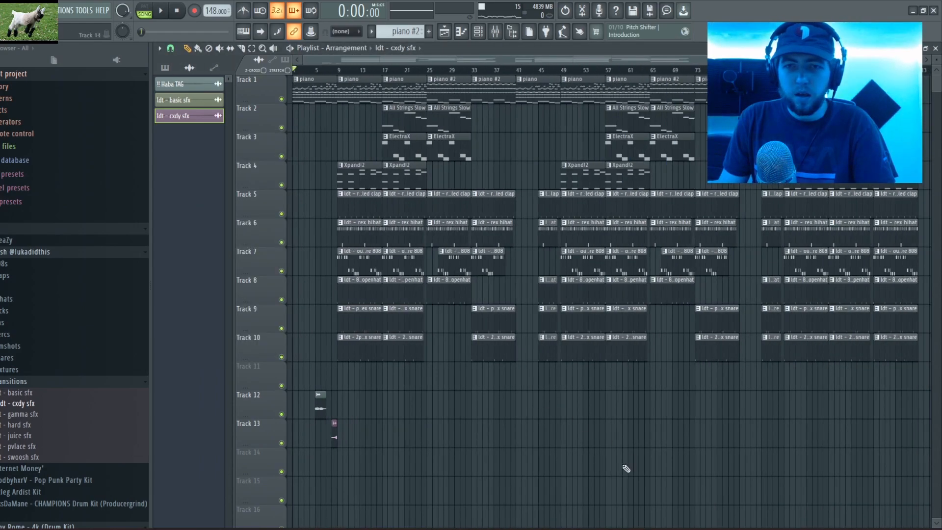